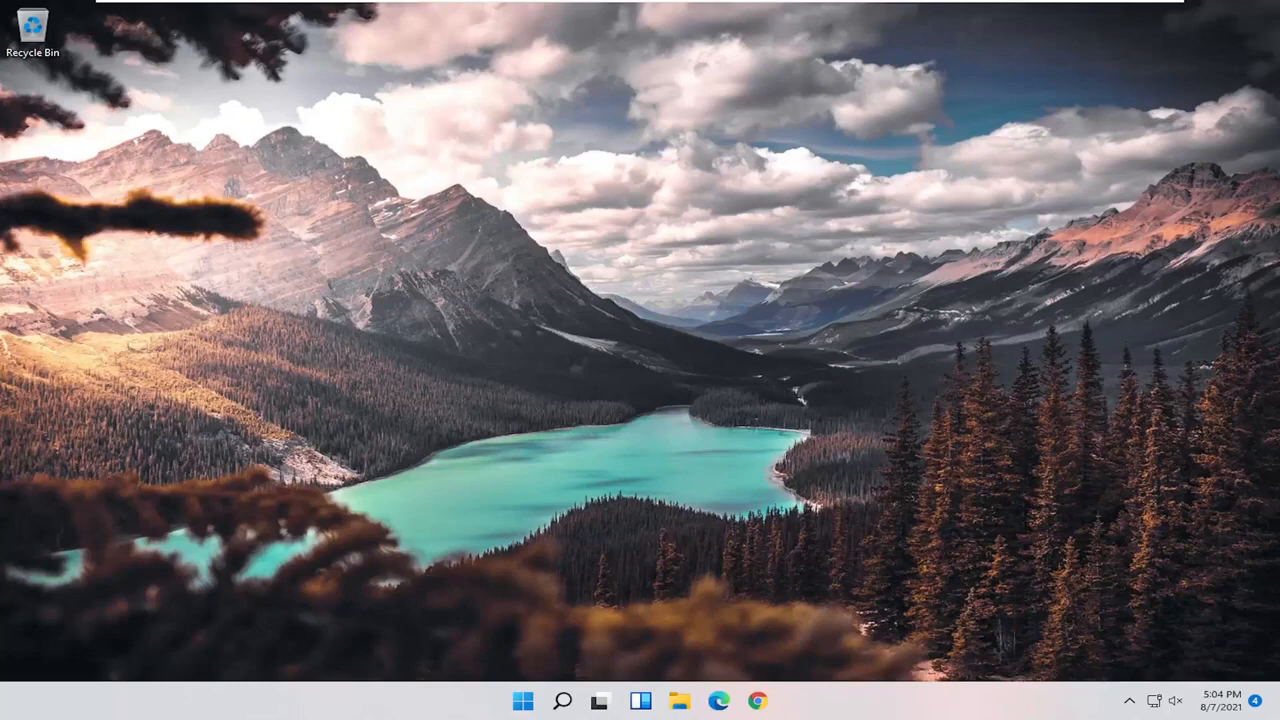
pyautogui.moveTo(1030, 349)
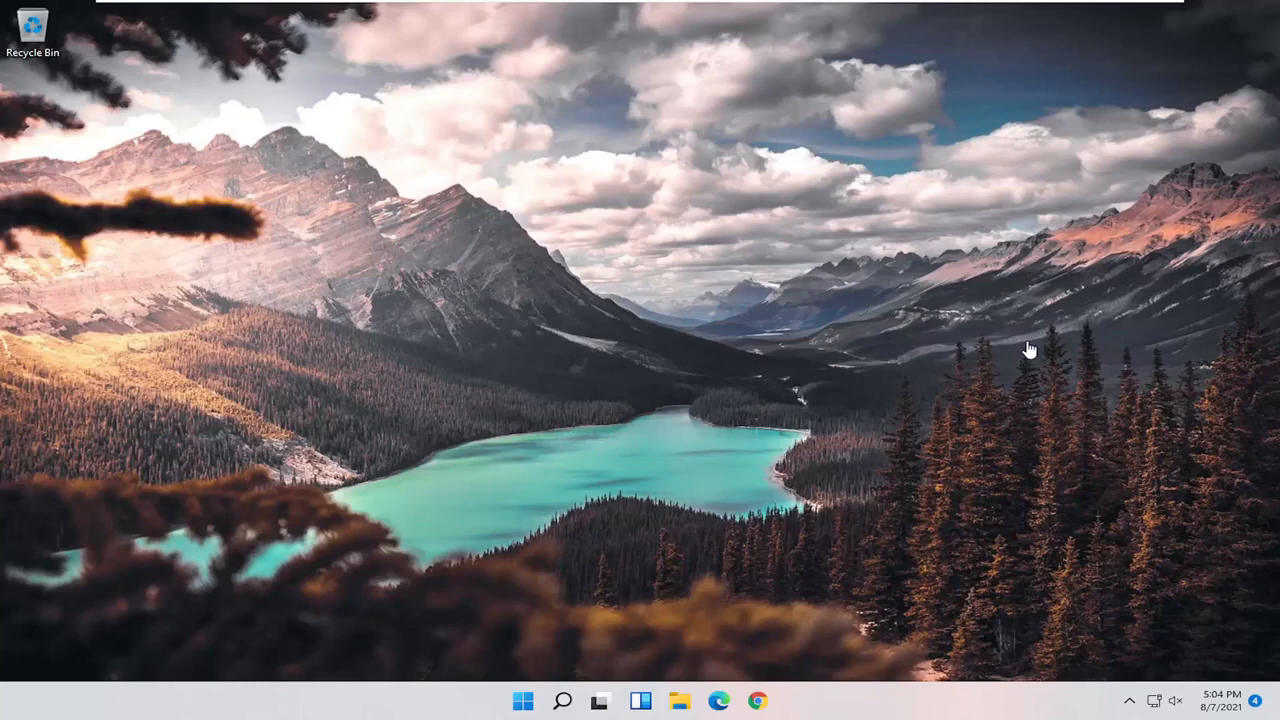
pyautogui.moveTo(1018, 372)
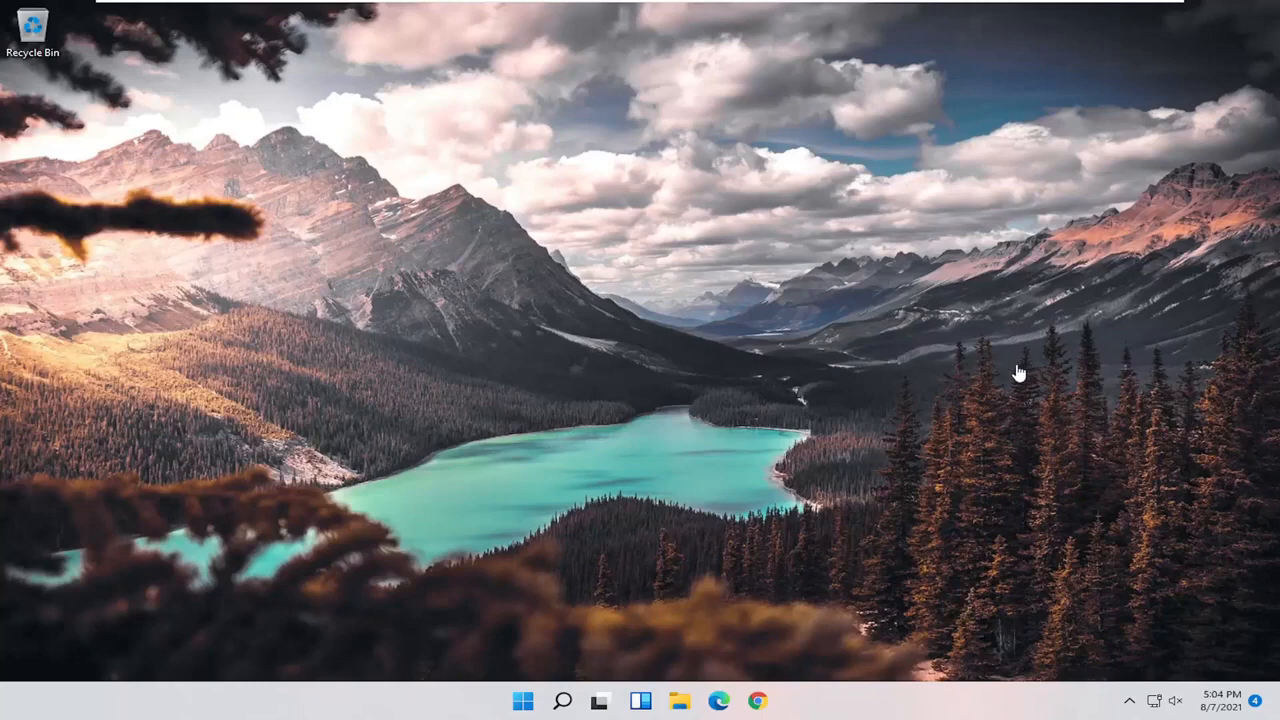
pyautogui.moveTo(170, 394)
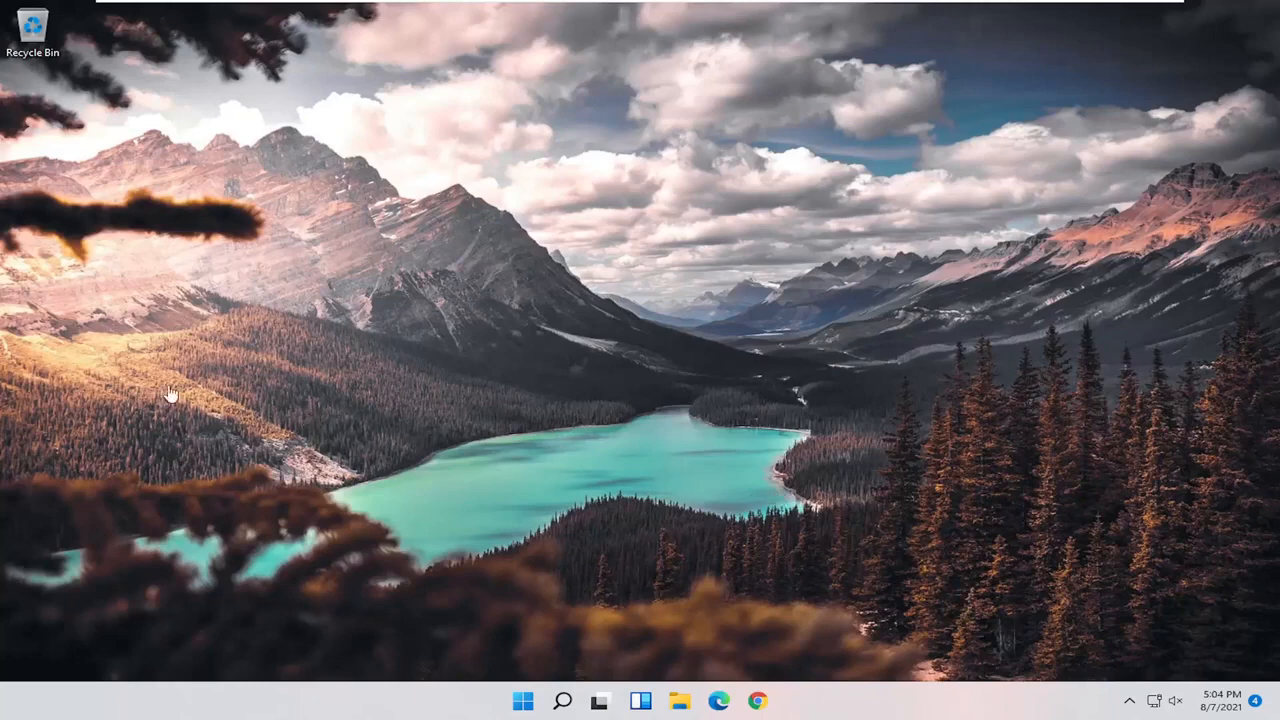
pyautogui.moveTo(392, 258)
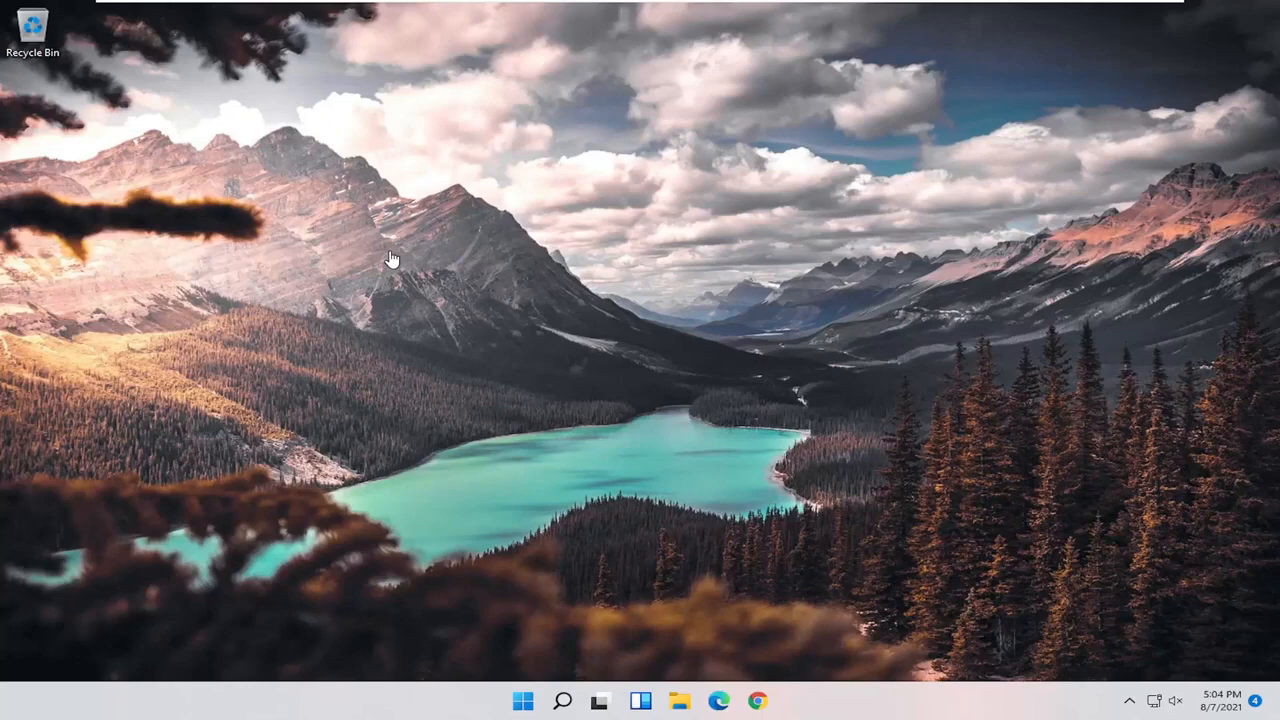
pyautogui.moveTo(425, 366)
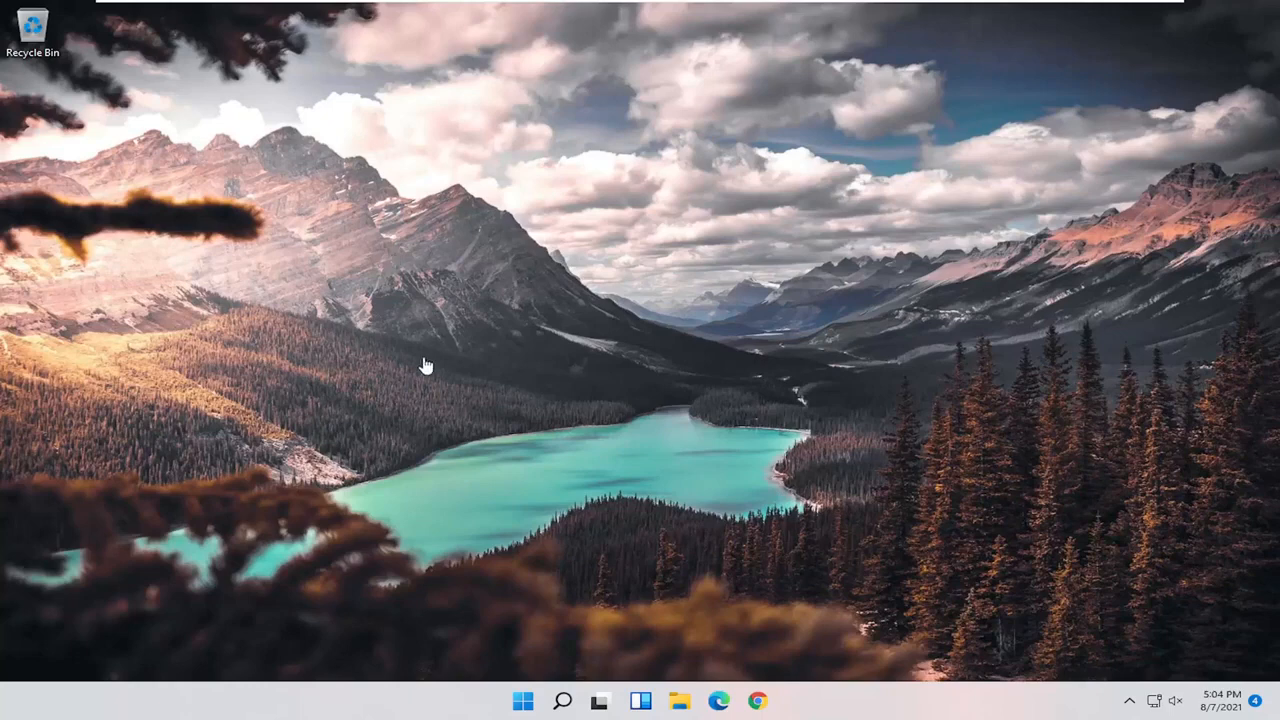
# Search Windows for "device manager" to launch Device Manager.
pyautogui.click(562, 700)
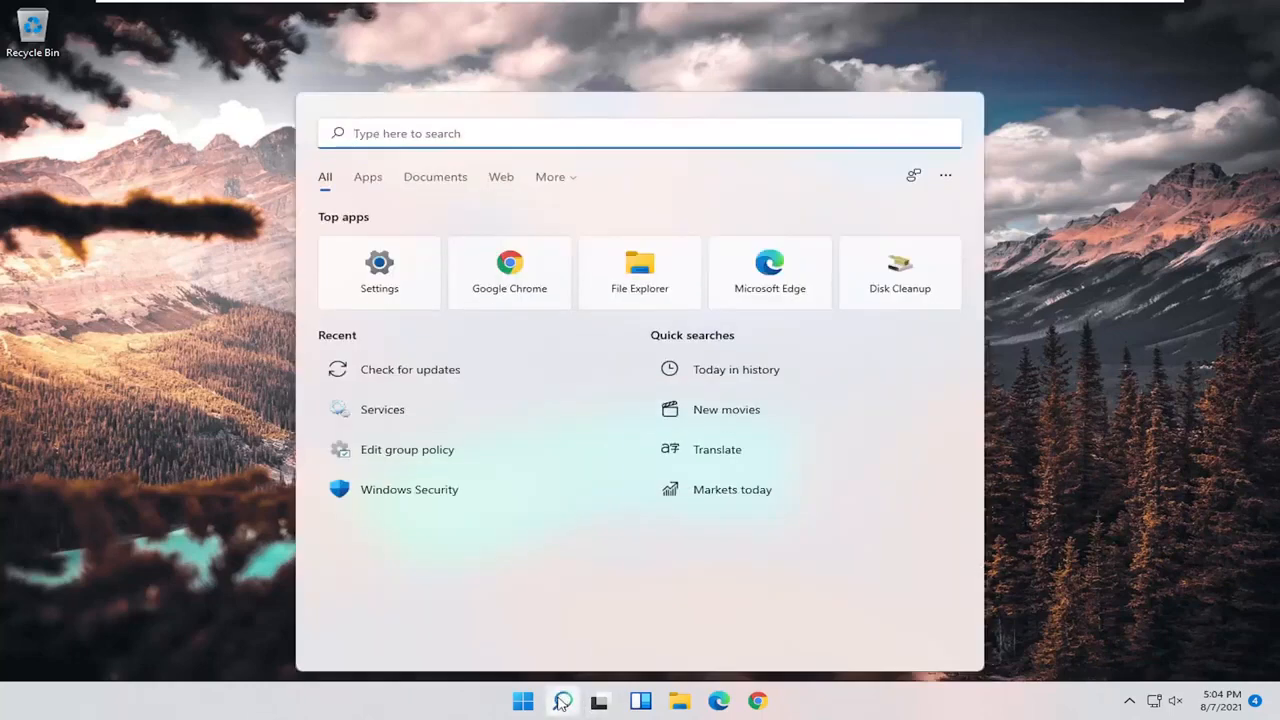
pyautogui.write('device manager')
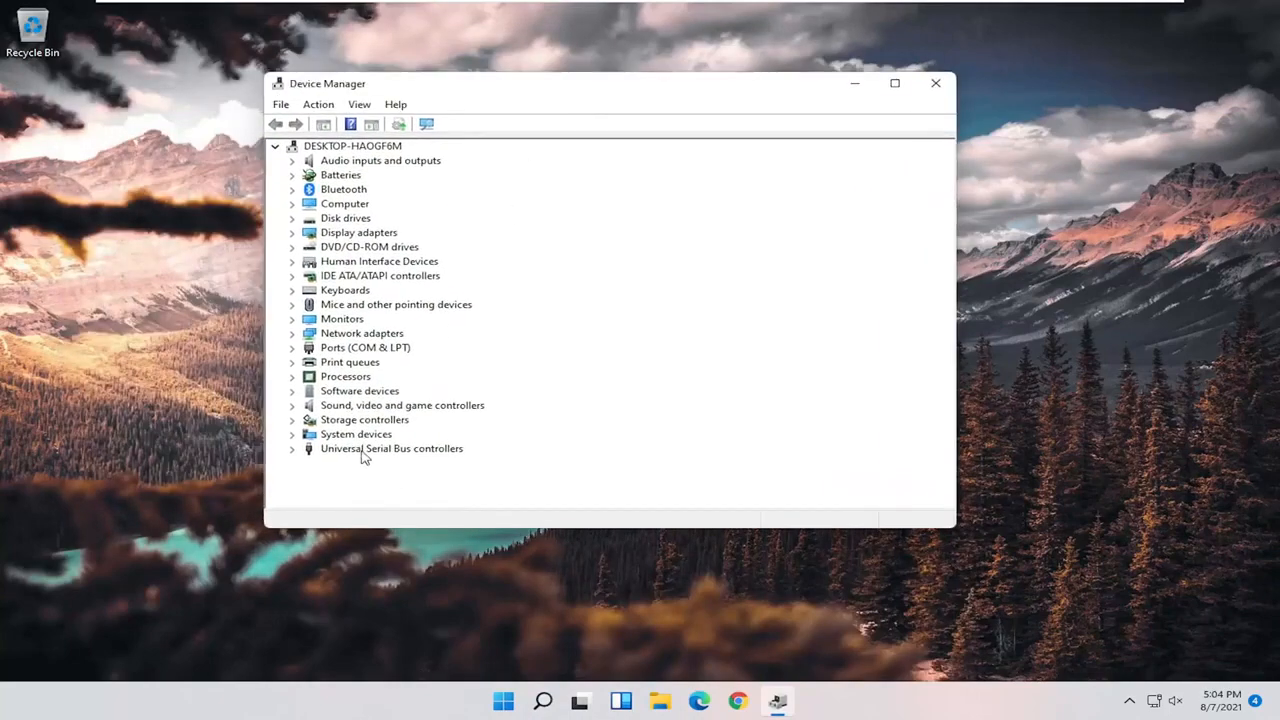
# Reinstall the Generic USB Hub driver by picking Generic USB Hub from the computer's compatible drivers.
pyautogui.click(292, 448)
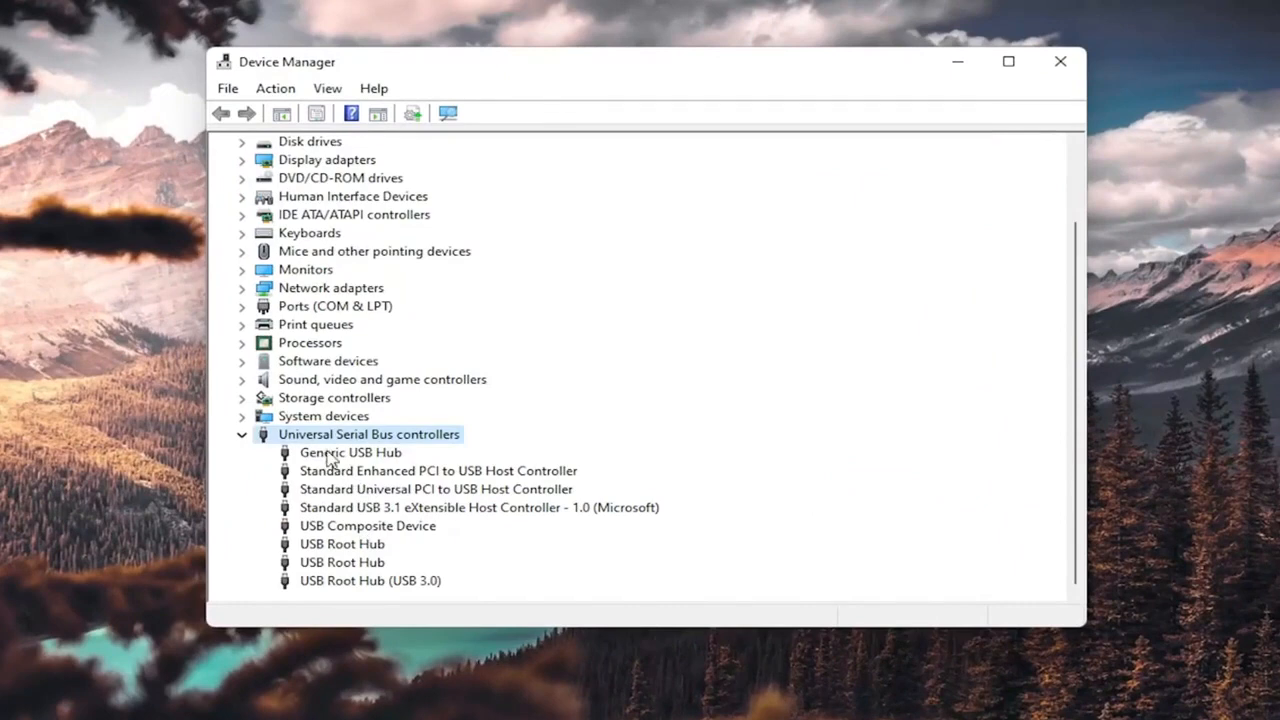
pyautogui.rightClick(350, 452)
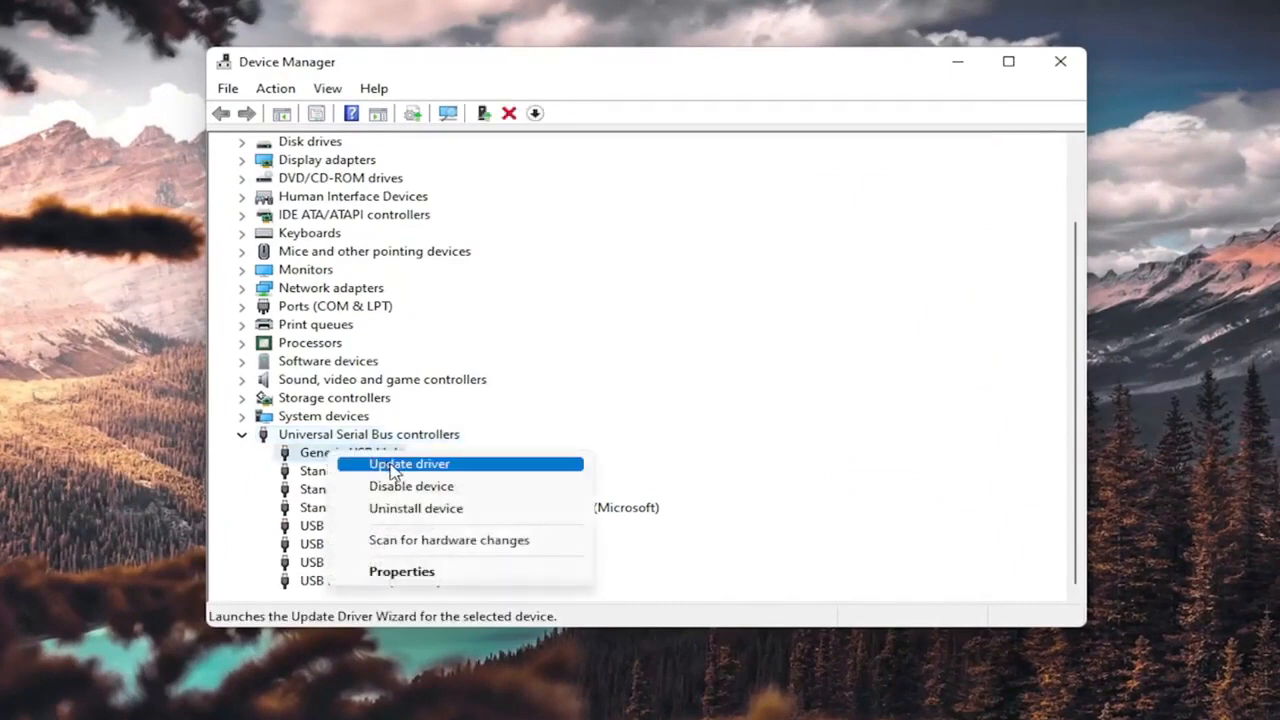
pyautogui.click(408, 463)
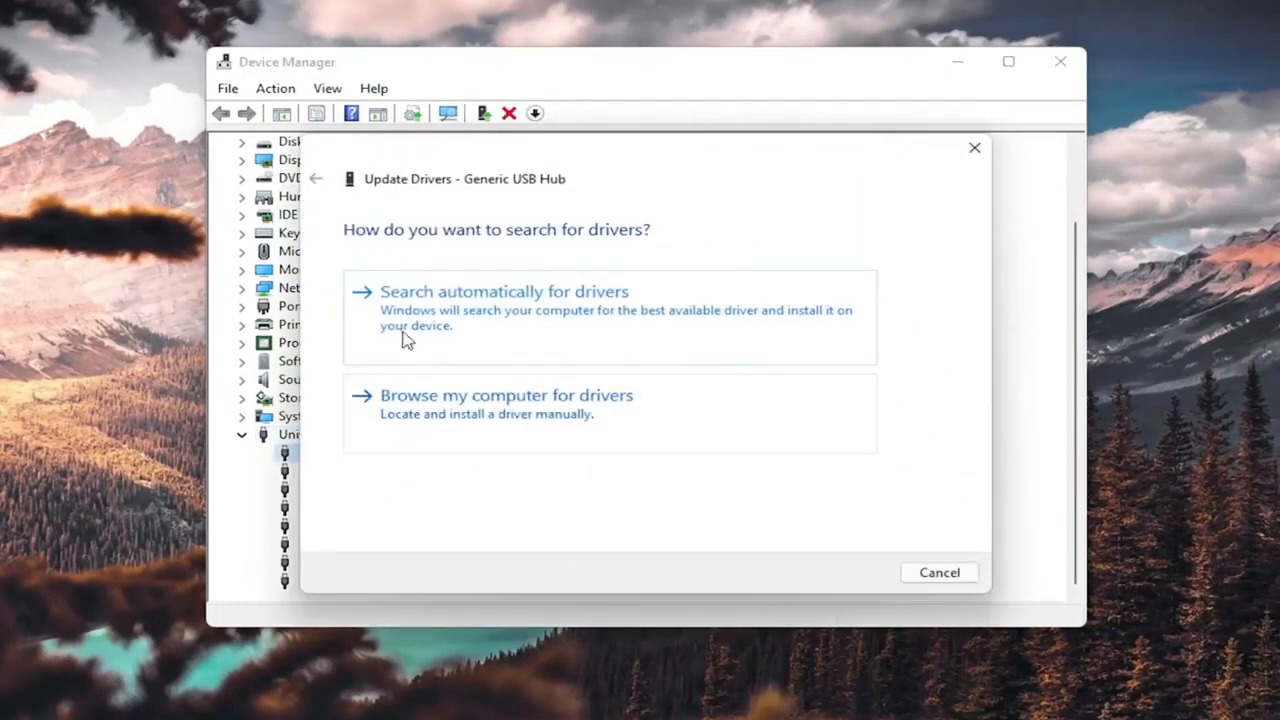
pyautogui.moveTo(510, 420)
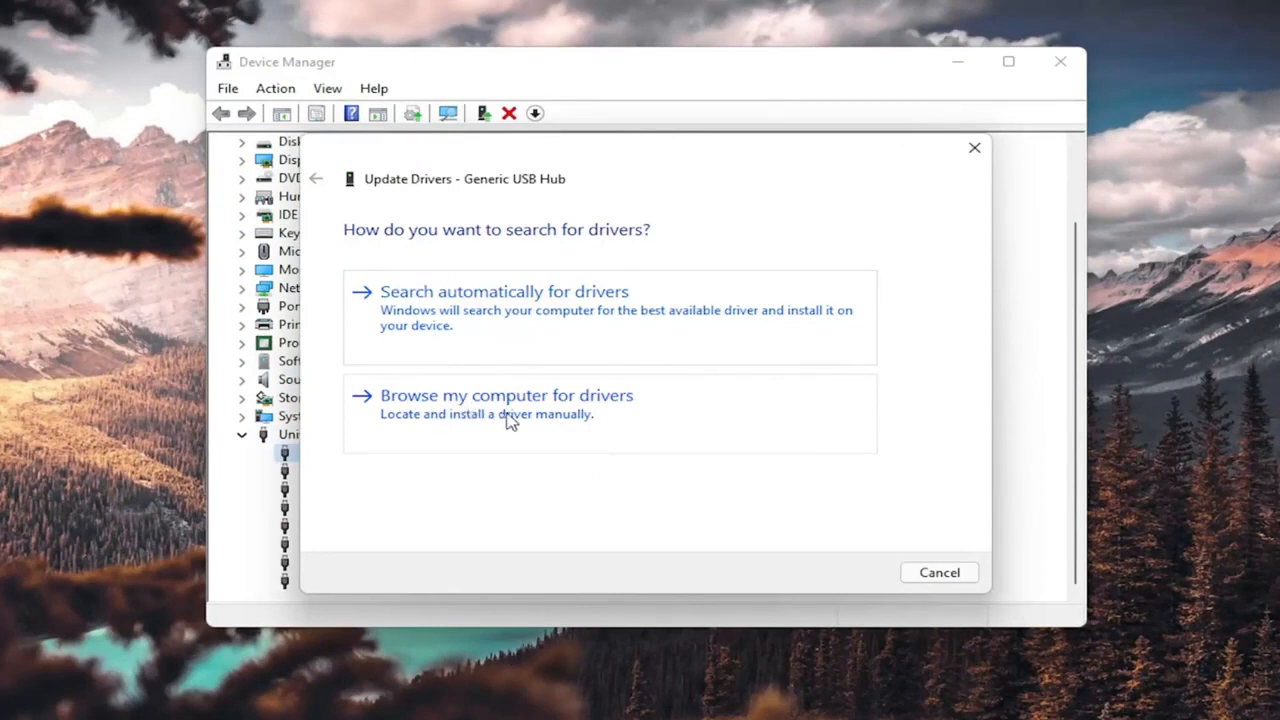
pyautogui.click(505, 395)
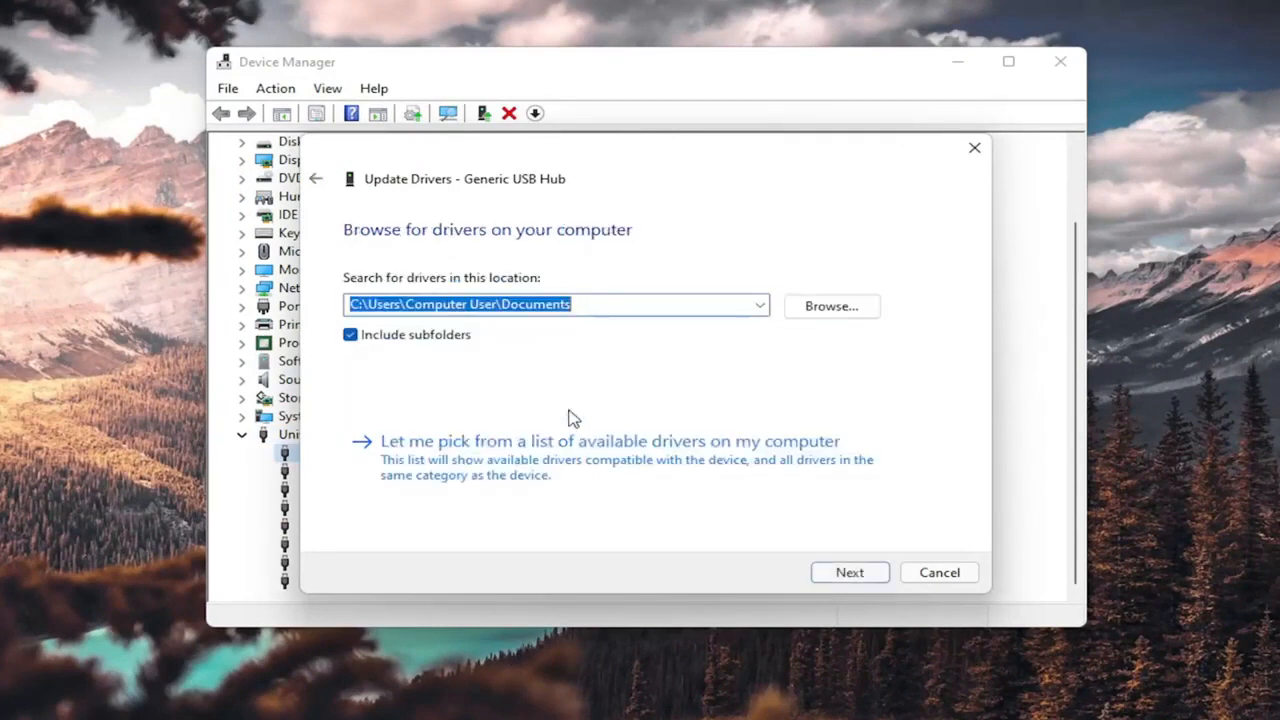
pyautogui.moveTo(455, 460)
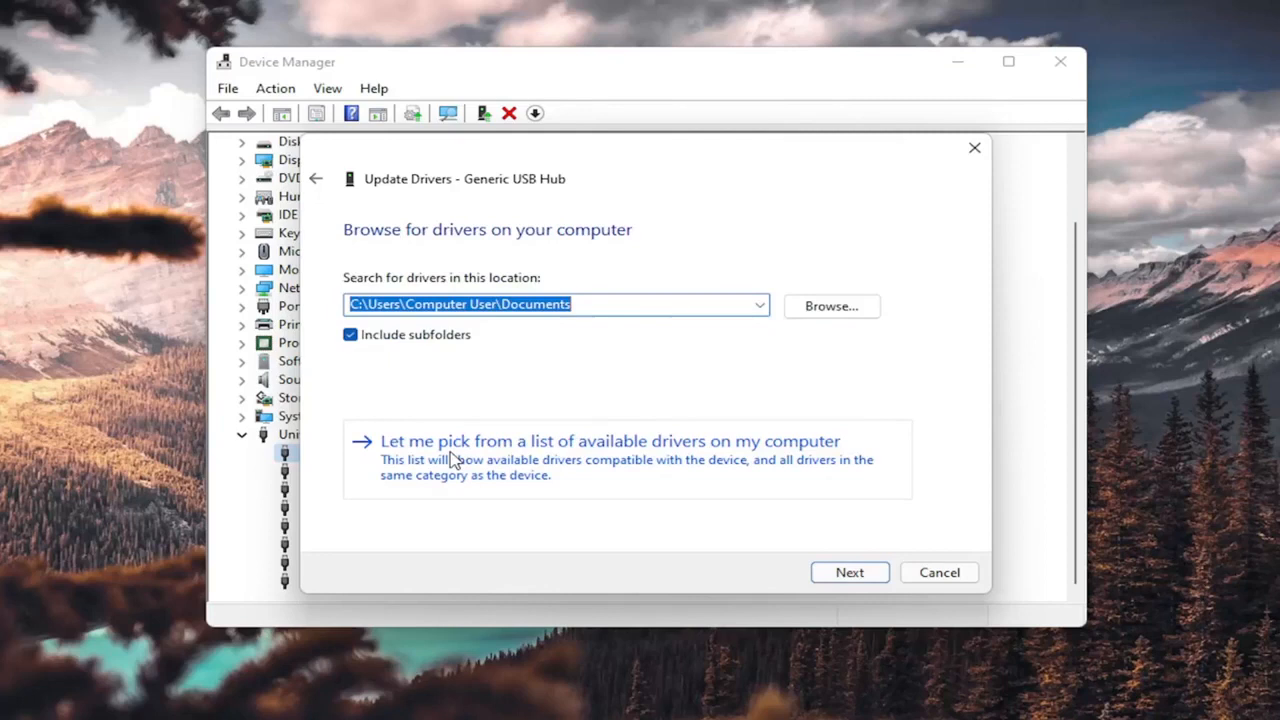
pyautogui.click(609, 441)
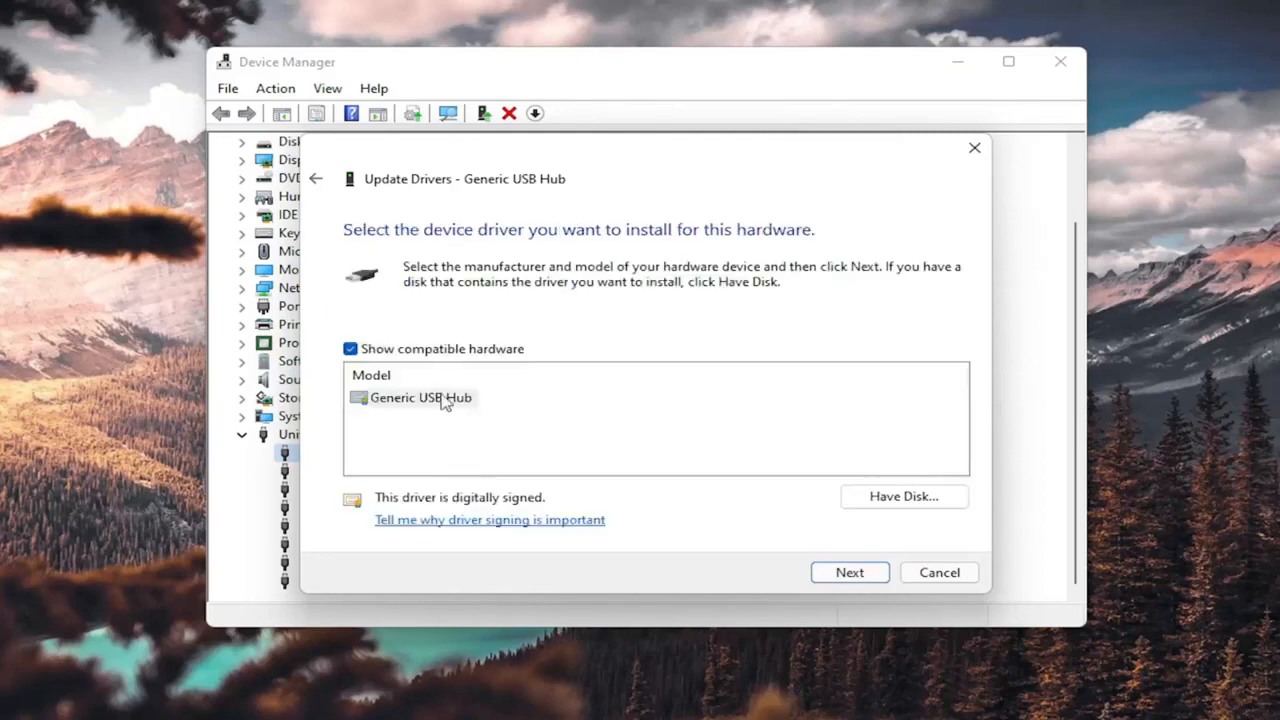
pyautogui.click(420, 397)
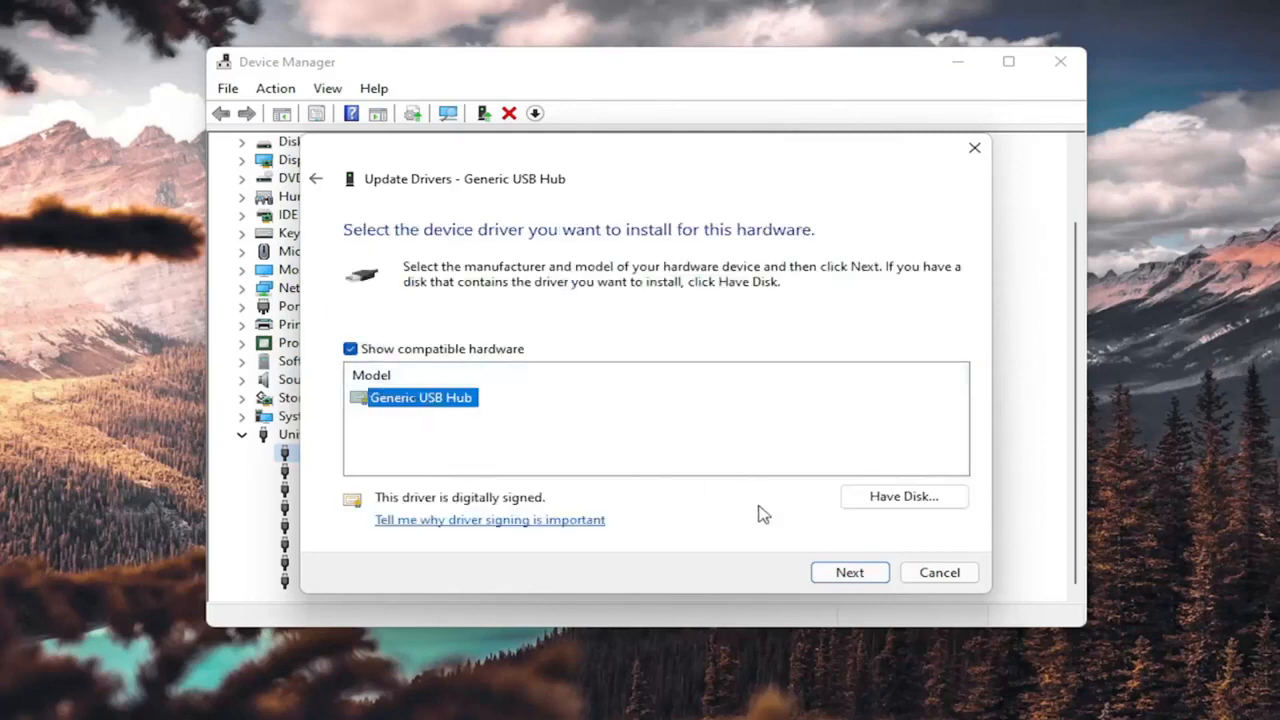
pyautogui.click(849, 572)
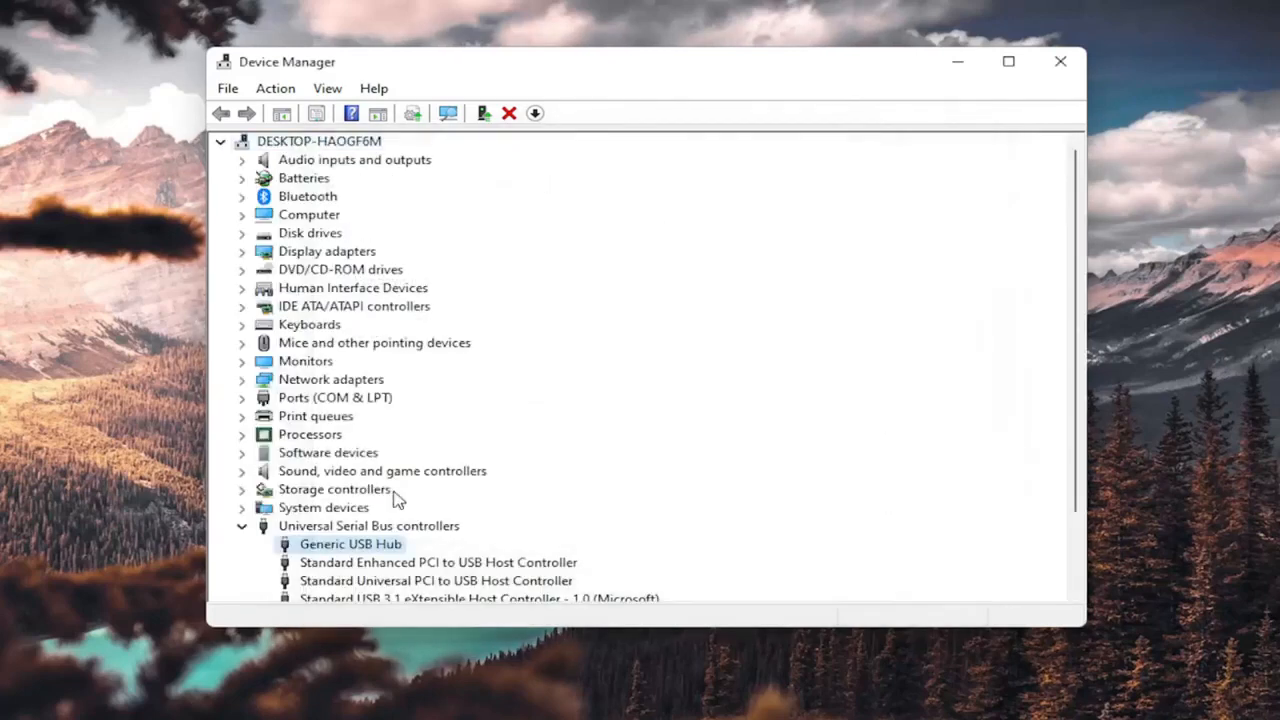
# Uninstall the Generic USB Hub device, confirm the removal, and close Device Manager.
pyautogui.scroll(-3)
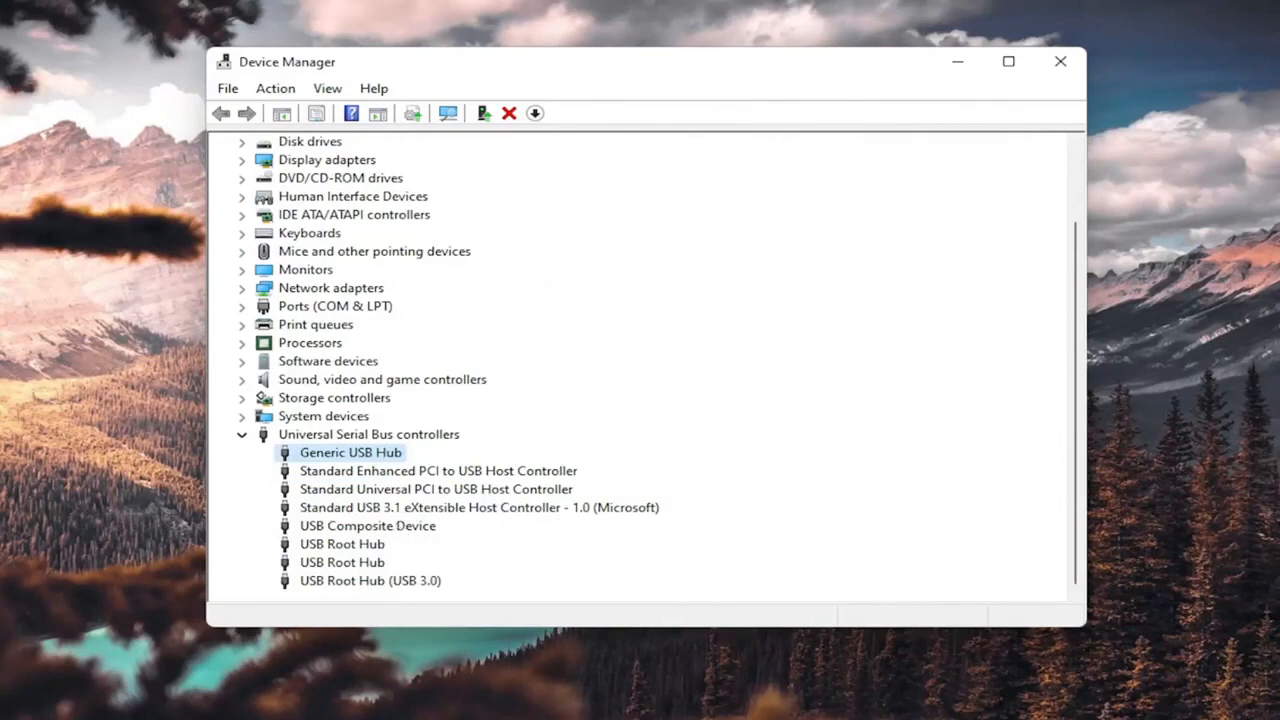
pyautogui.moveTo(385, 483)
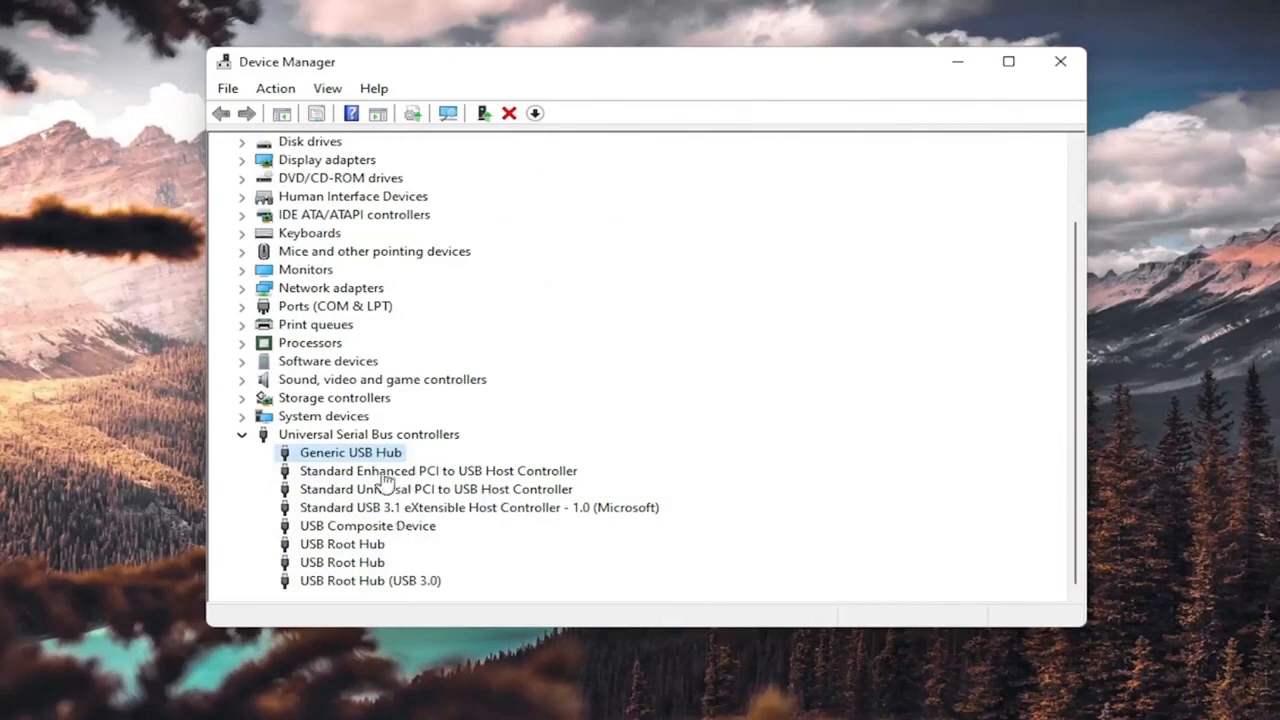
pyautogui.rightClick(350, 452)
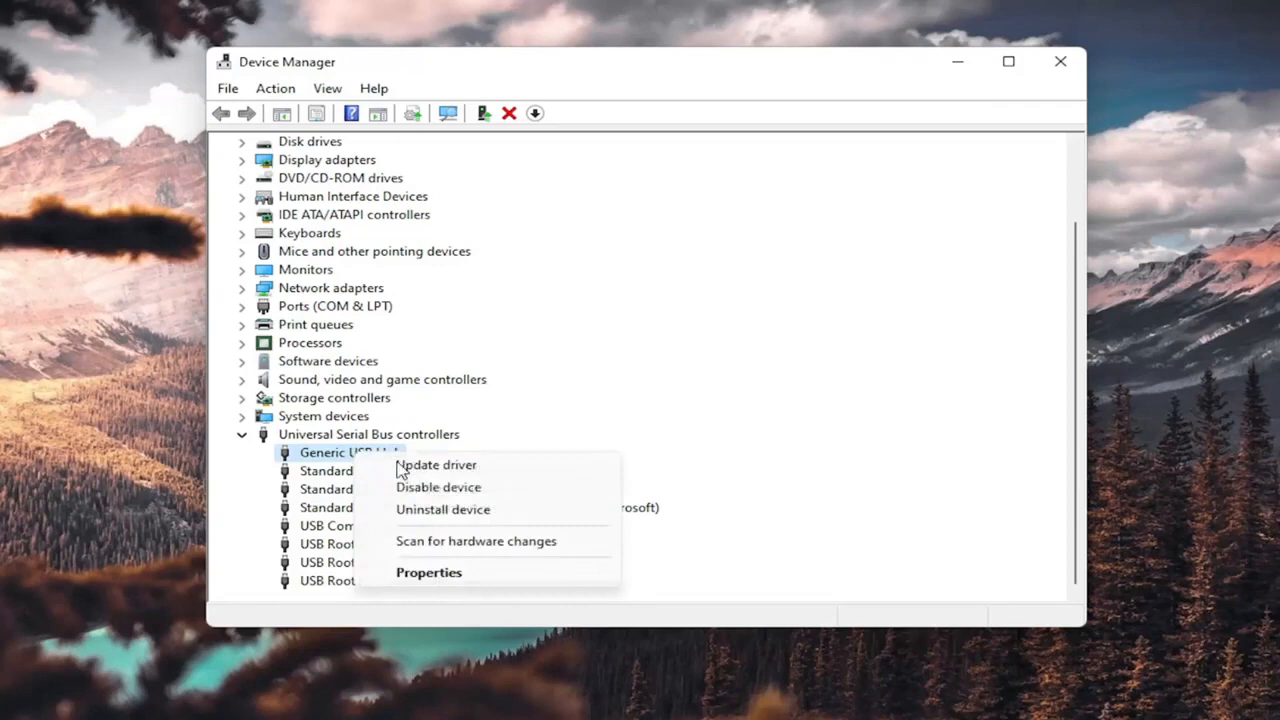
pyautogui.click(443, 509)
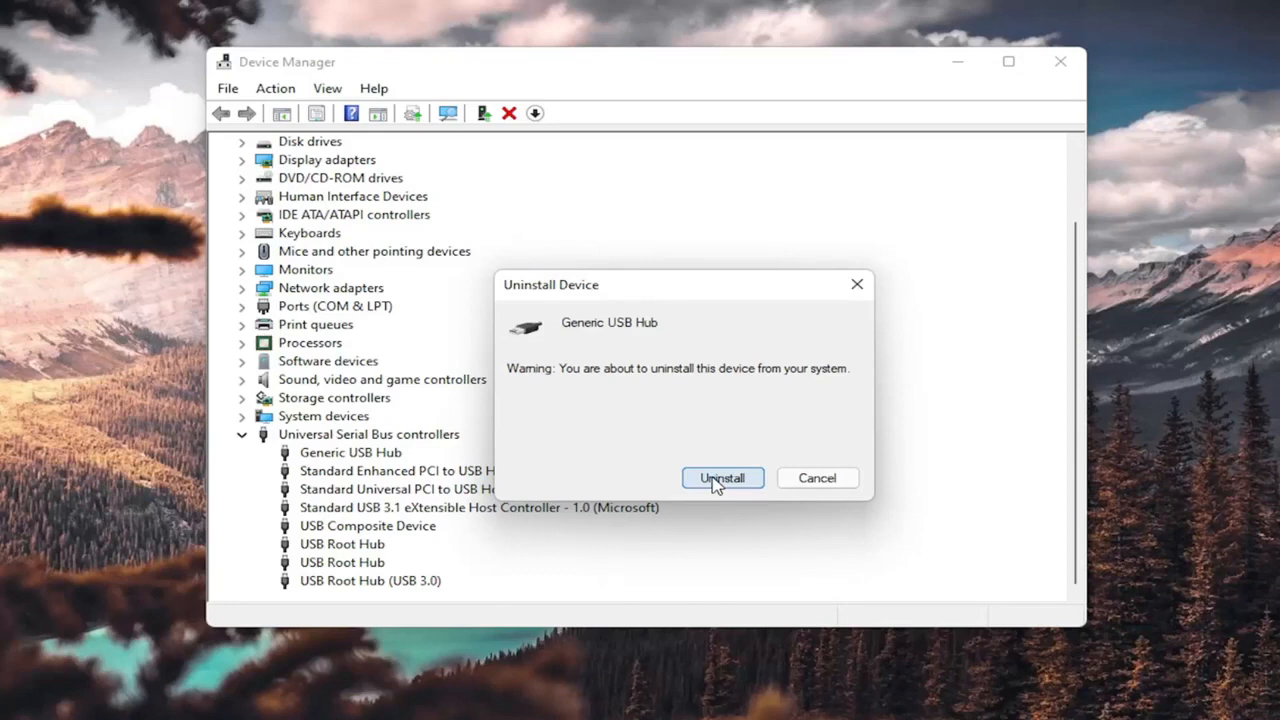
pyautogui.click(722, 477)
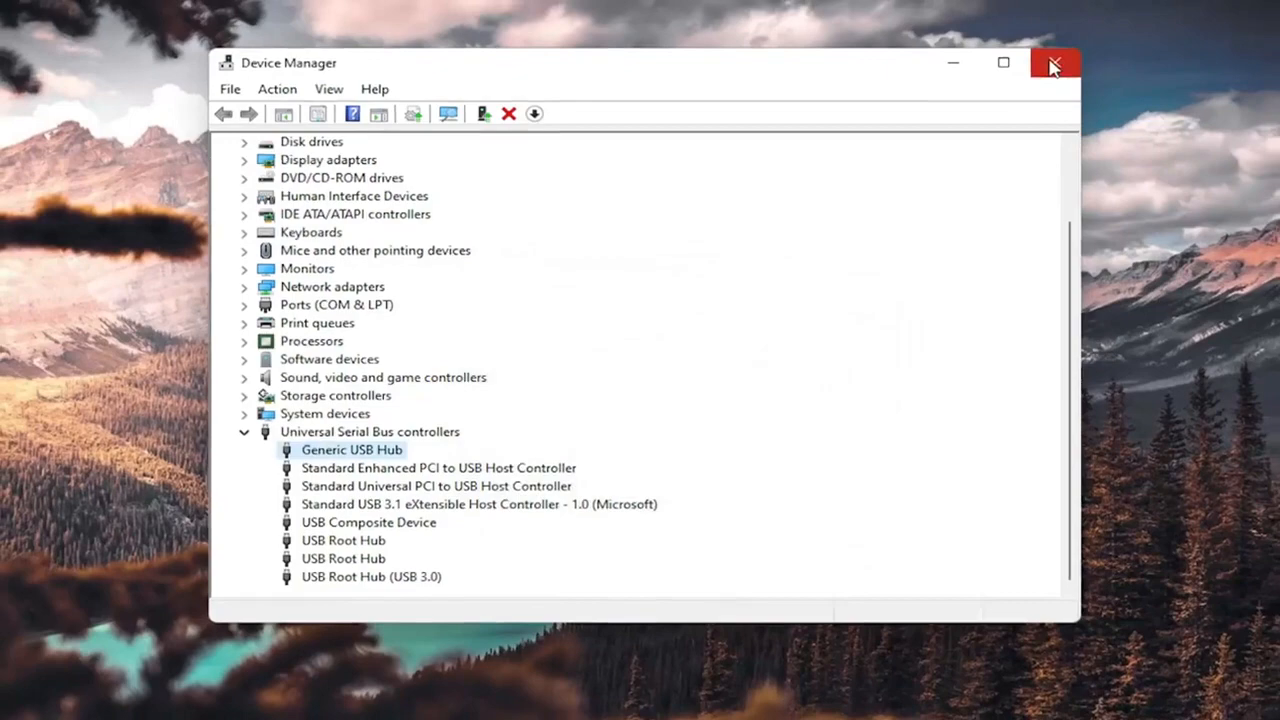
pyautogui.click(1053, 63)
pyautogui.write('cmd')
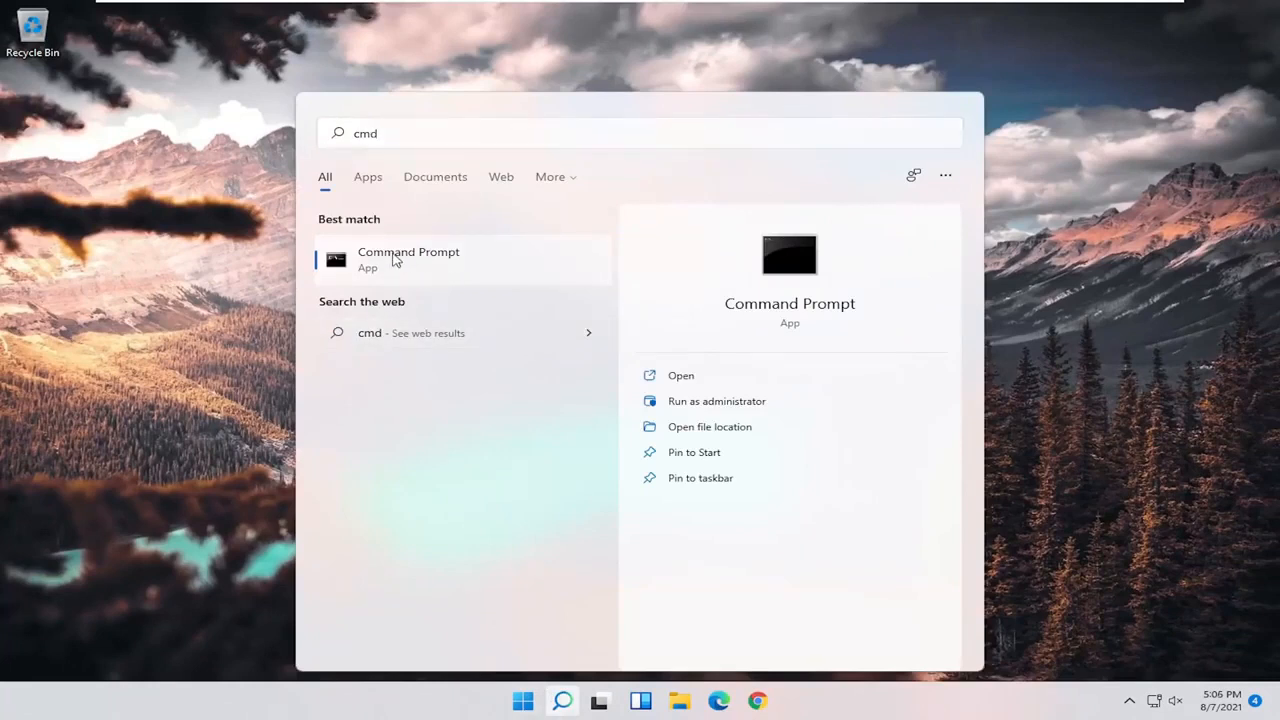
# Run Command Prompt as administrator and approve the User Account Control prompt.
pyautogui.click(716, 401)
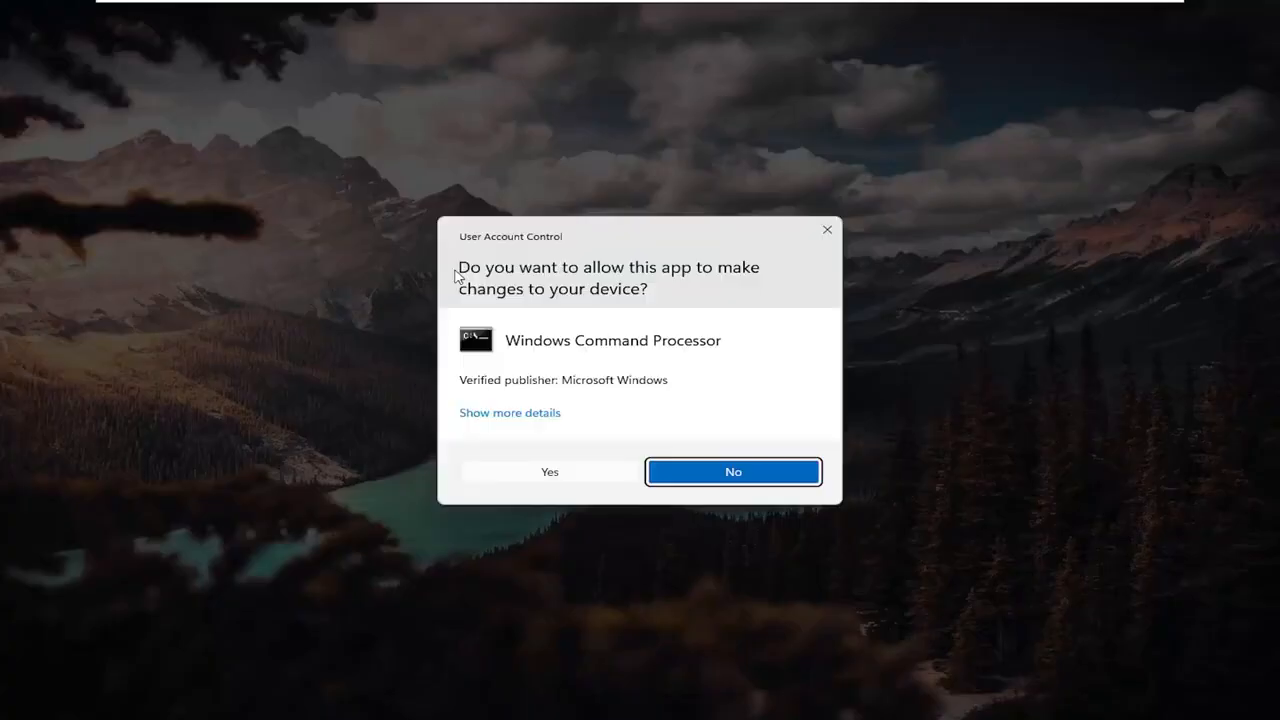
pyautogui.moveTo(547, 456)
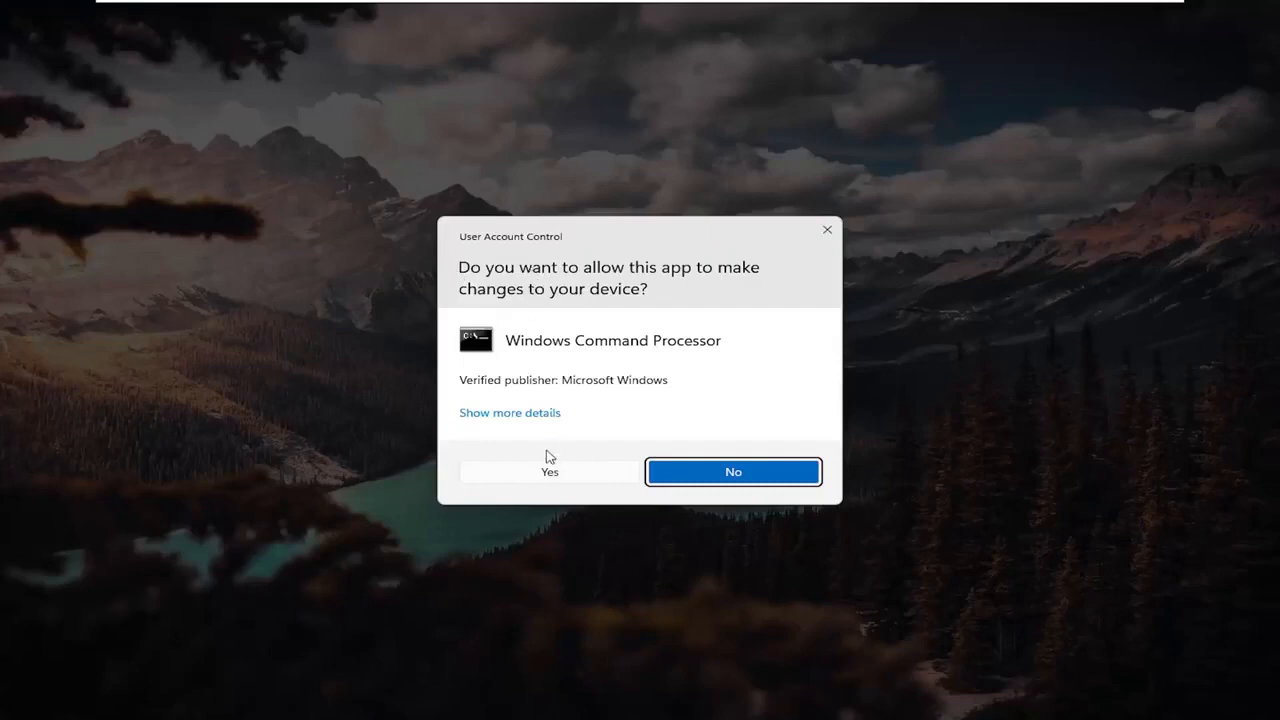
pyautogui.click(549, 471)
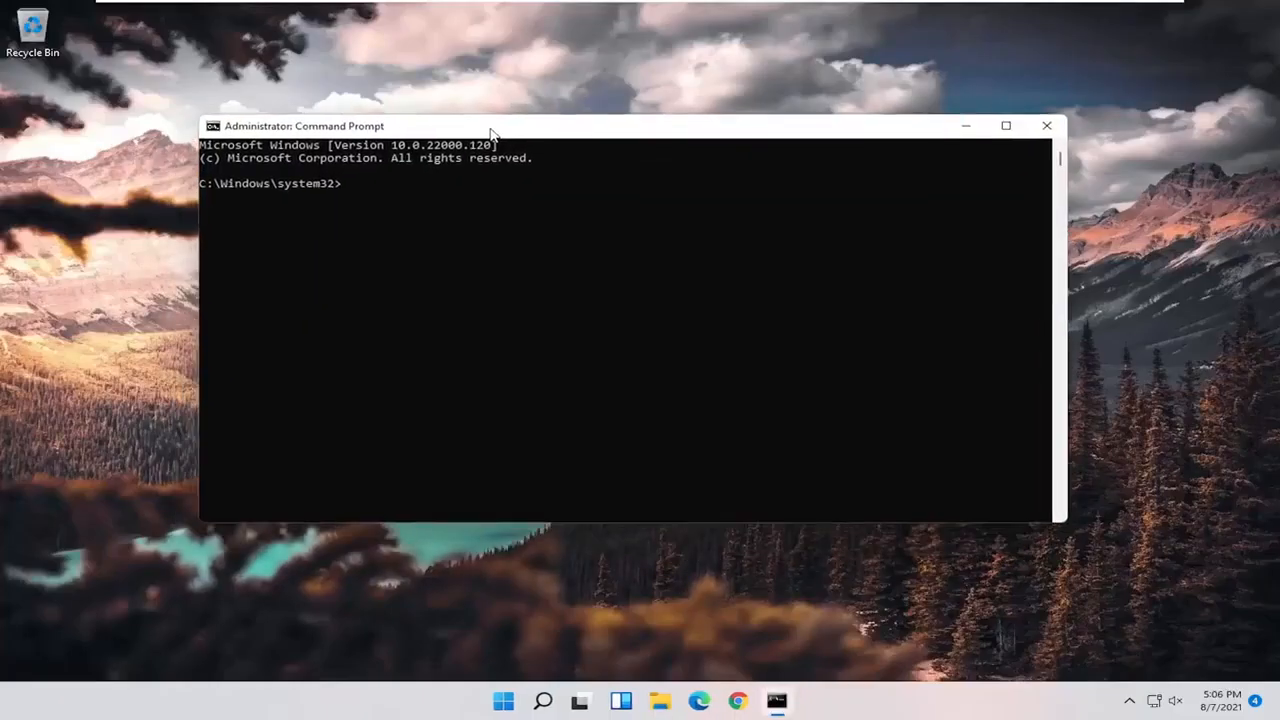
# Run sfc /scannow in the elevated Command Prompt.
pyautogui.moveTo(490, 125); pyautogui.dragTo(475, 90)
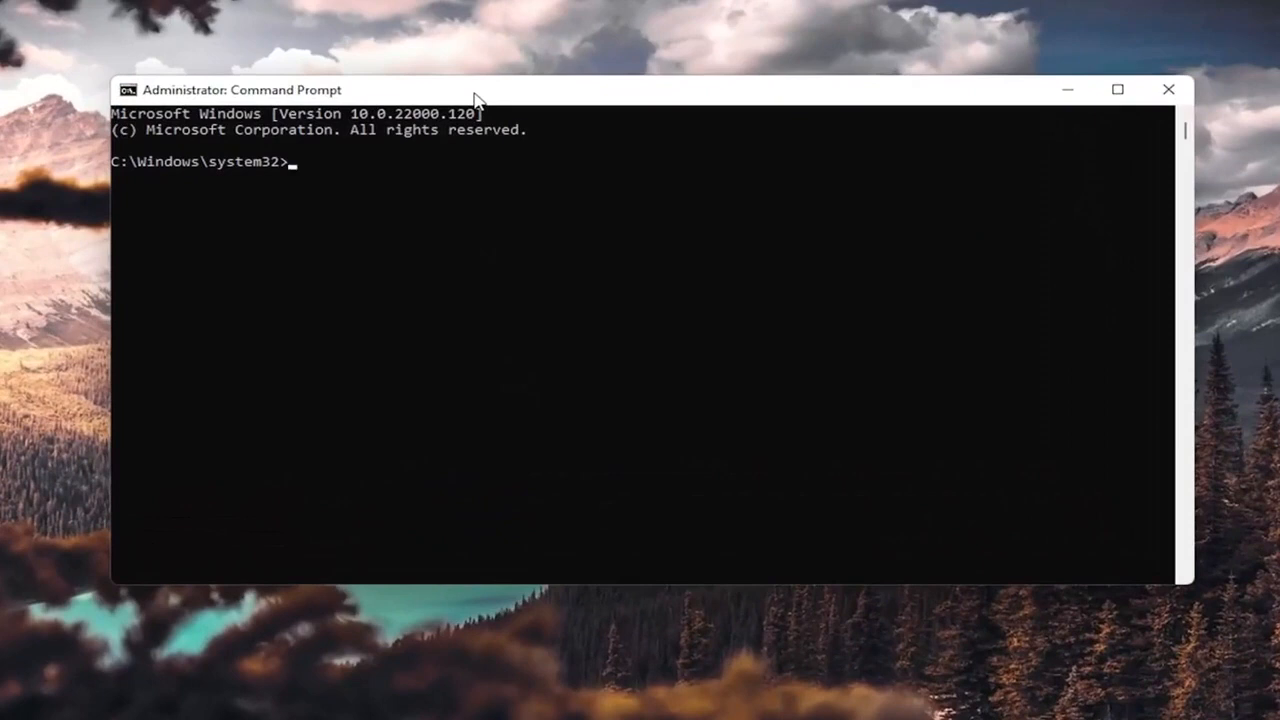
pyautogui.write('sfc')
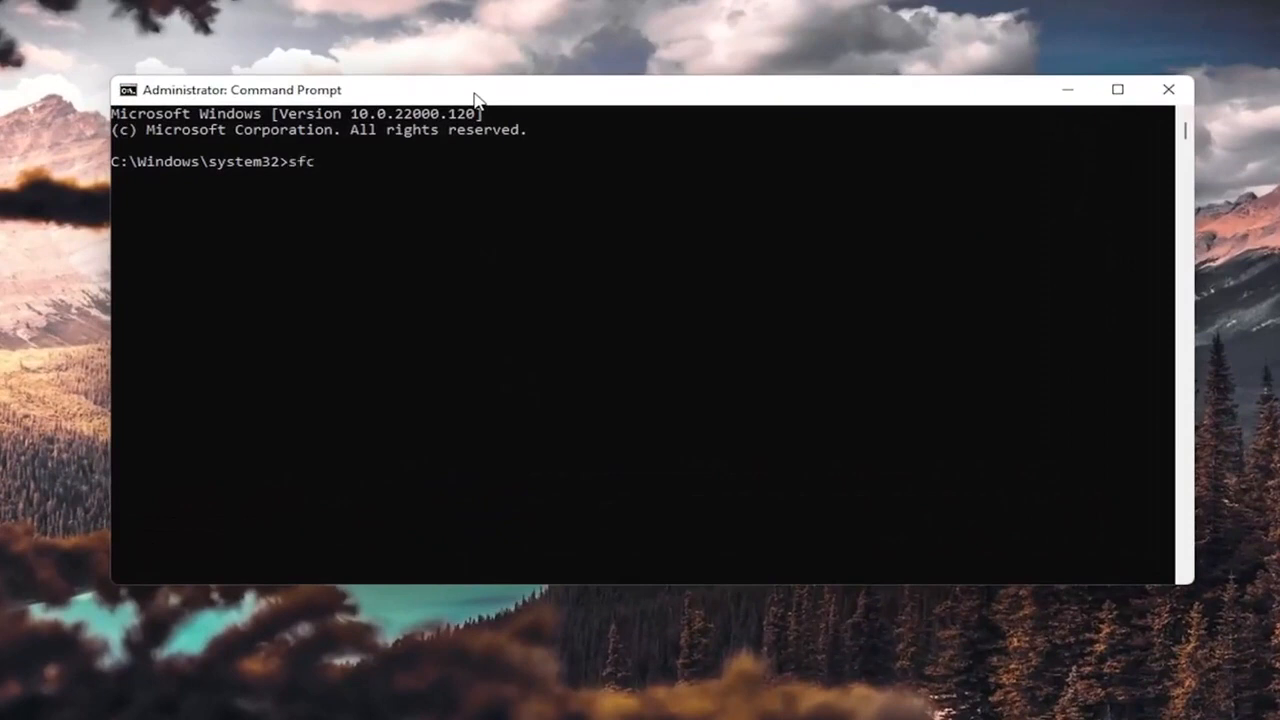
pyautogui.write('/scan')
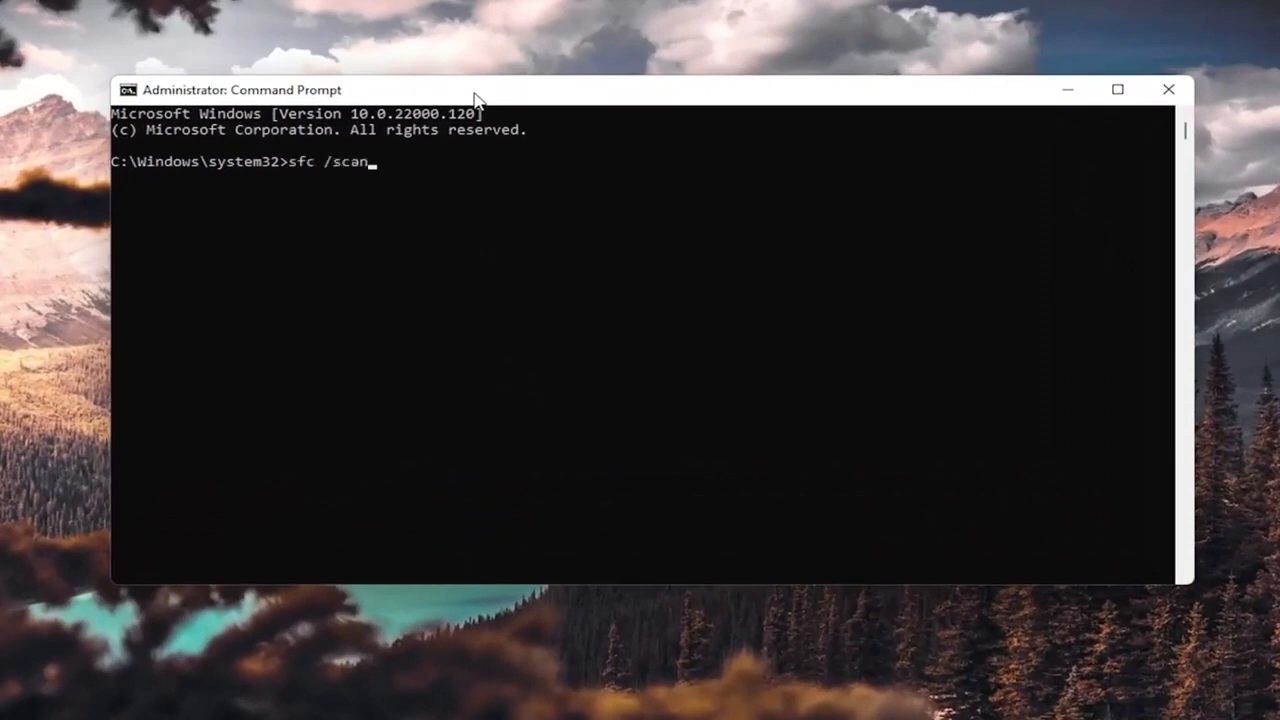
pyautogui.write('now')
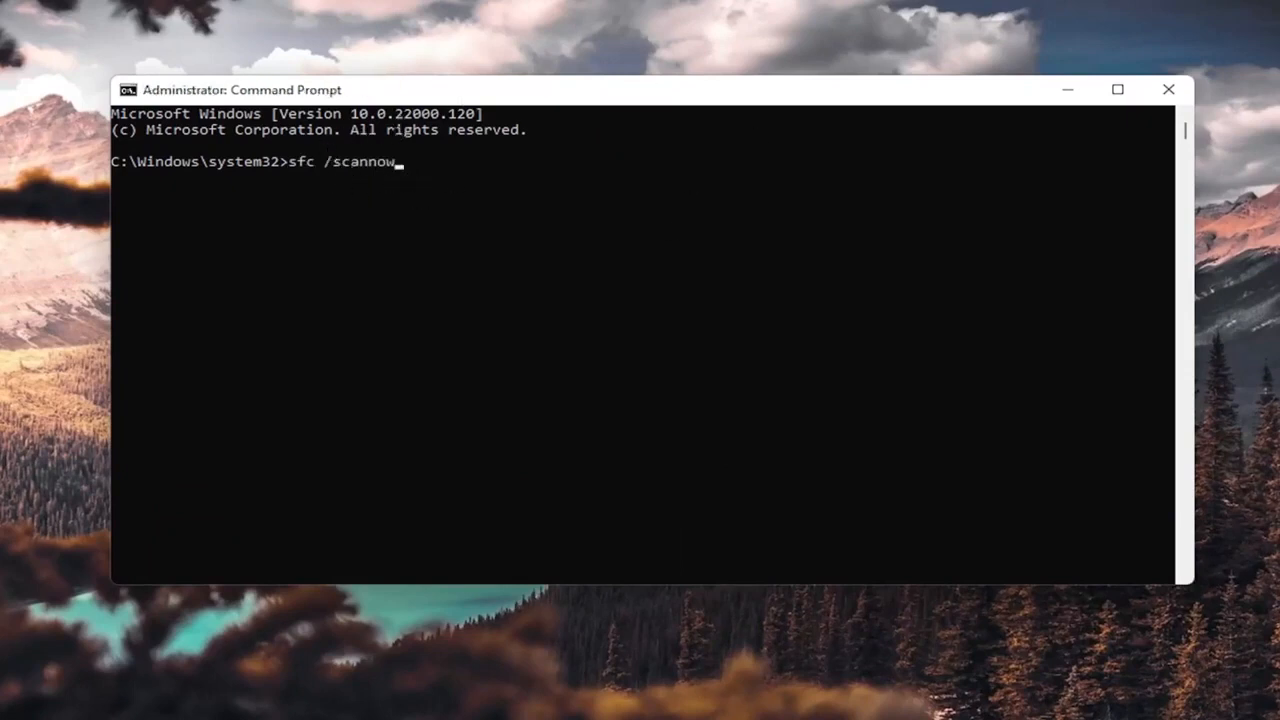
pyautogui.moveTo(448, 177)
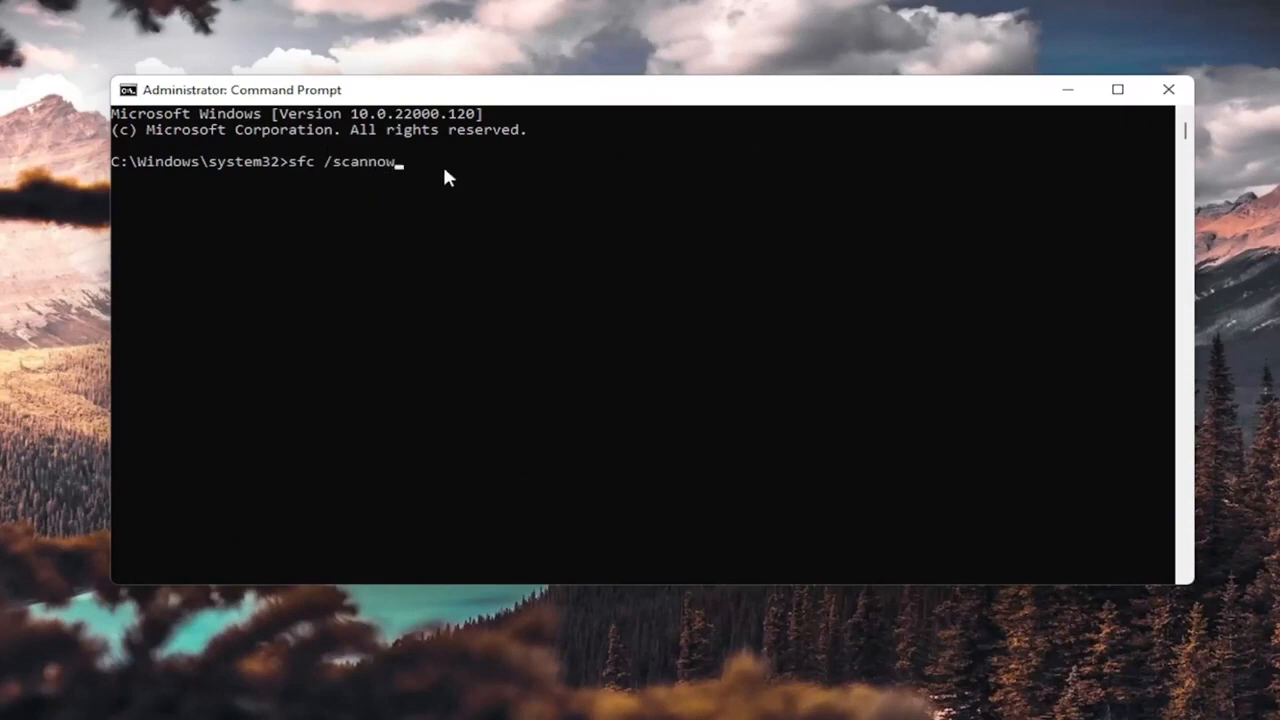
pyautogui.press('Return')
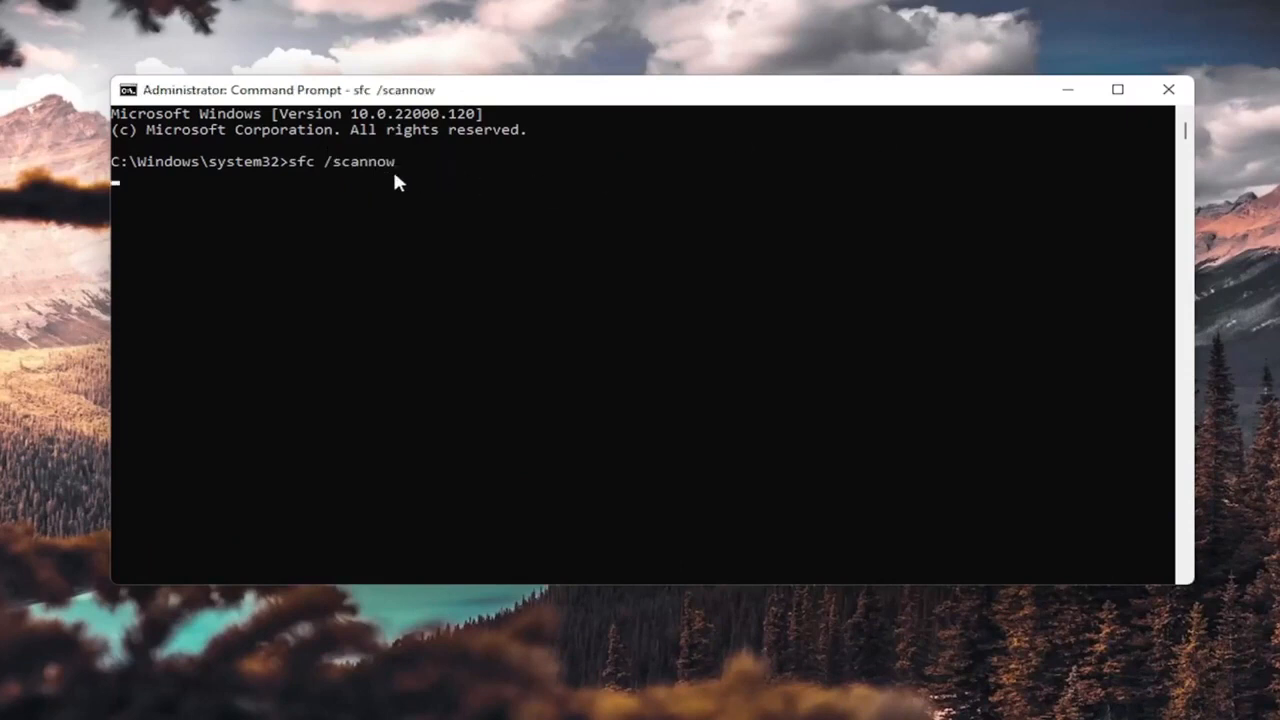
pyautogui.press('Return')
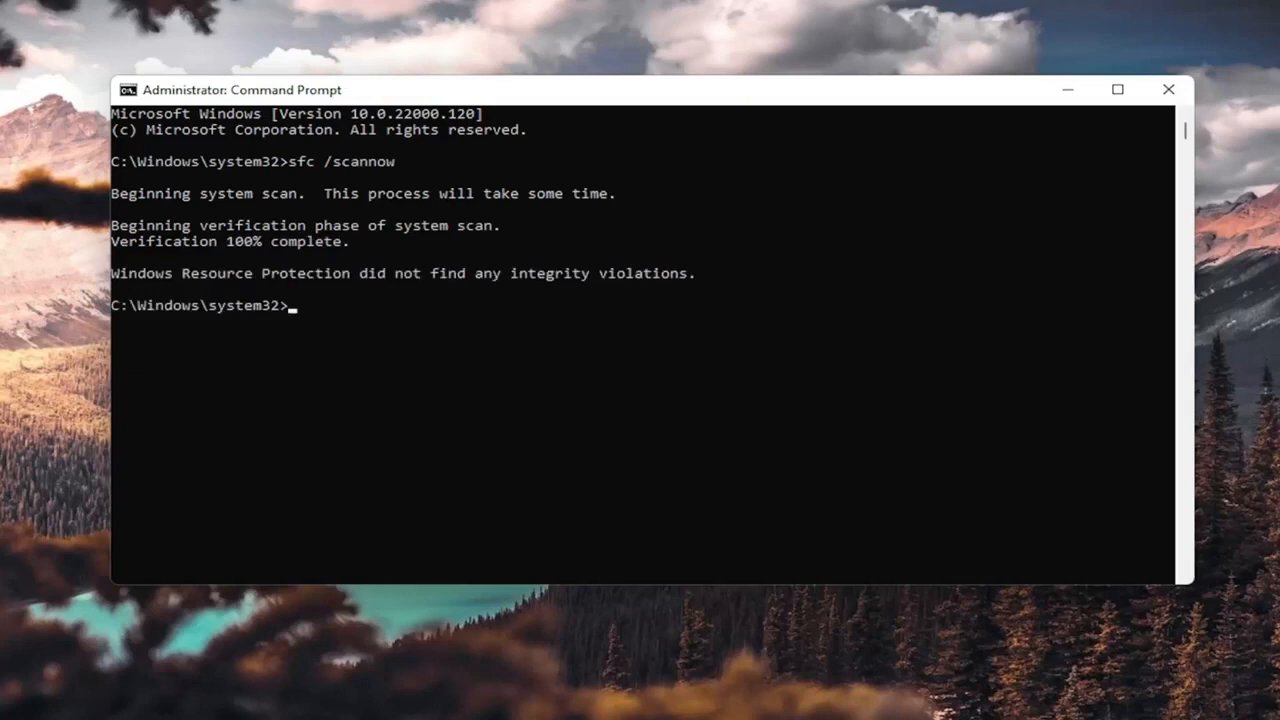
pyautogui.moveTo(495, 280)
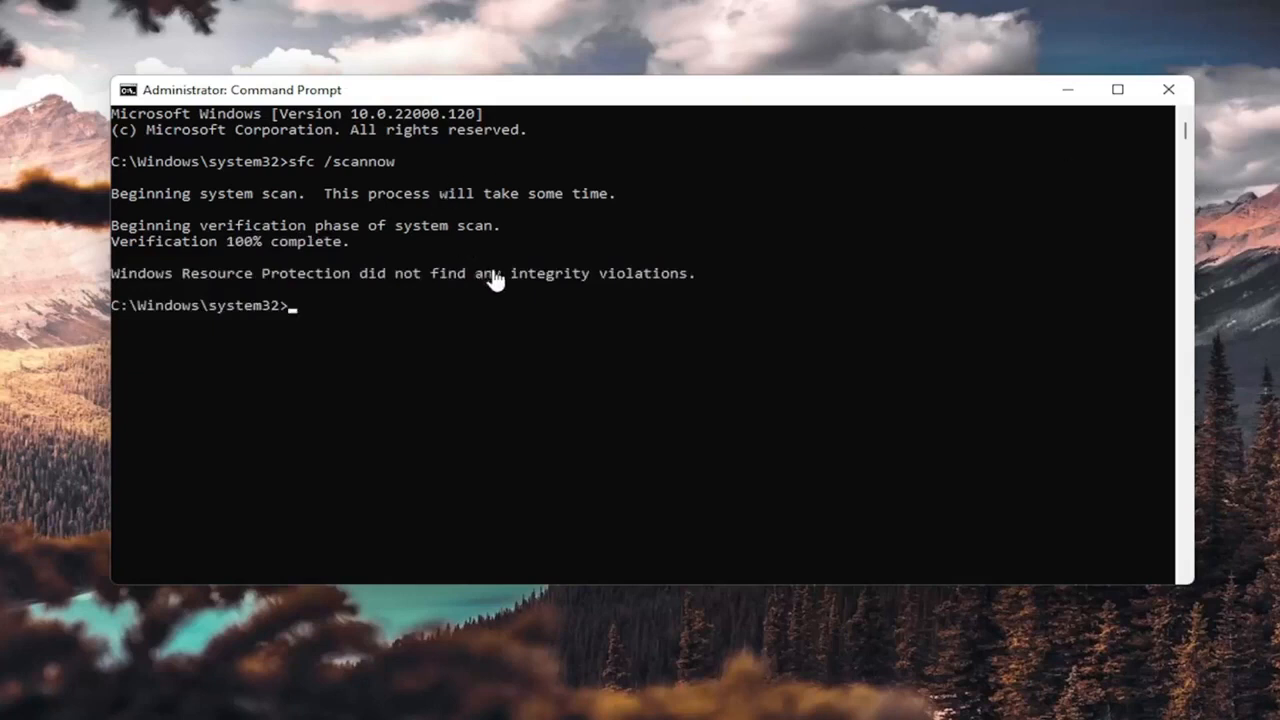